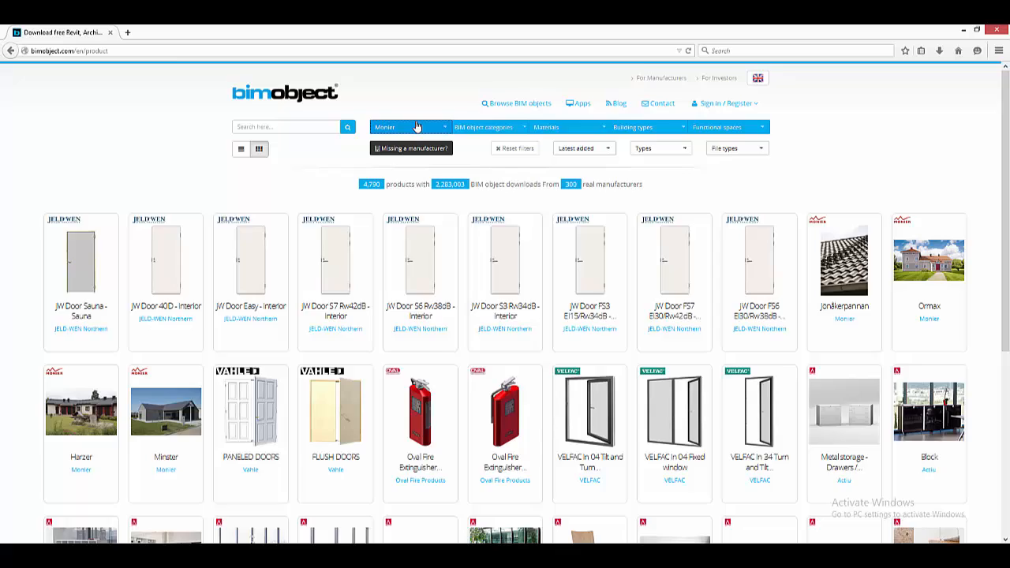
Filter the catalogue to manufacturer Monier and pick the Jönåkerpannan roof tile
{"action": "left_click", "coordinate": [410, 126]}
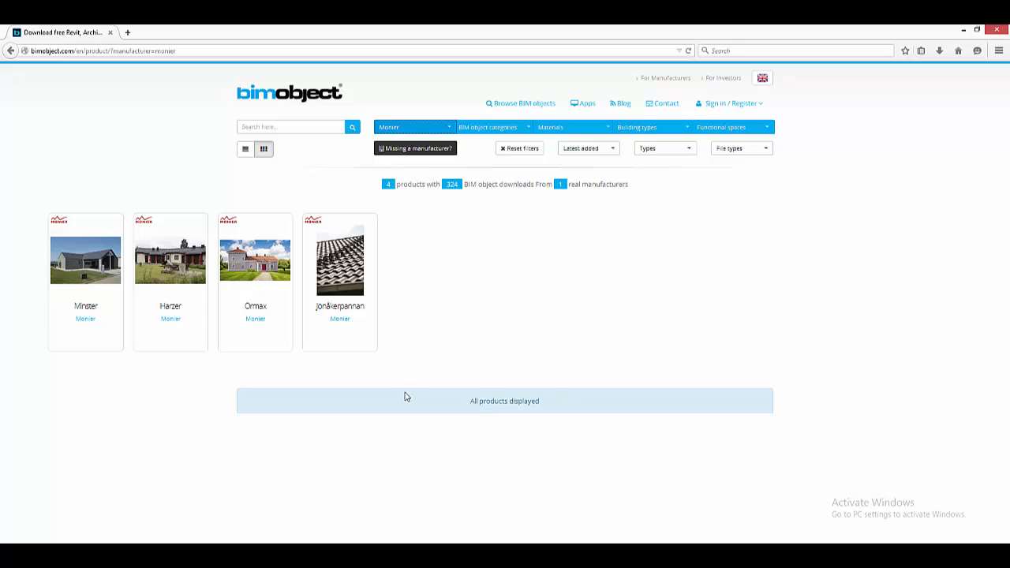
{"action": "mouse_move", "coordinate": [255, 318]}
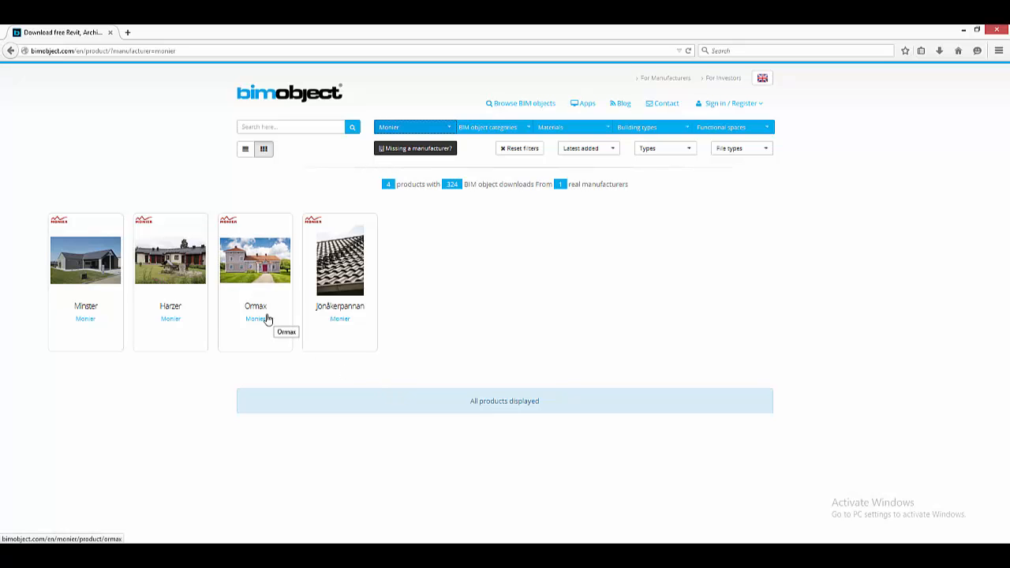
{"action": "left_click", "coordinate": [340, 260]}
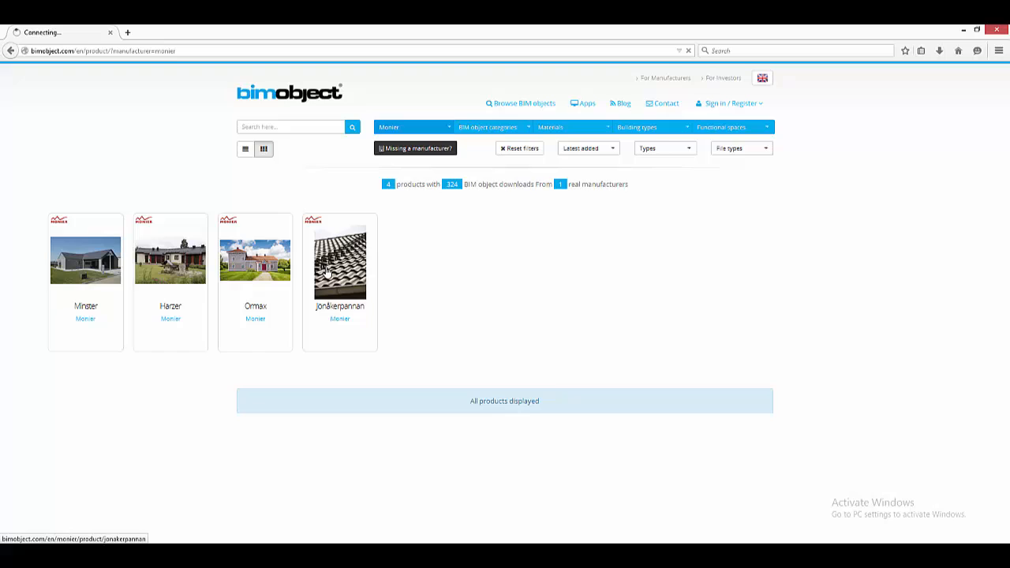
Open the Jönåkerpannan roof tile product page with its specifications and downloads
{"action": "left_click", "coordinate": [339, 261]}
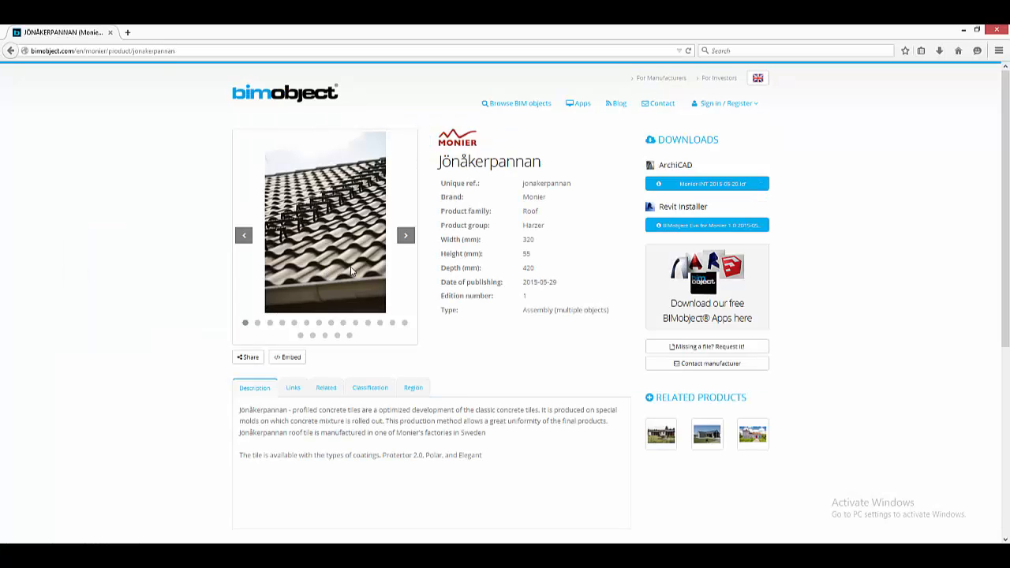
{"action": "mouse_move", "coordinate": [707, 225]}
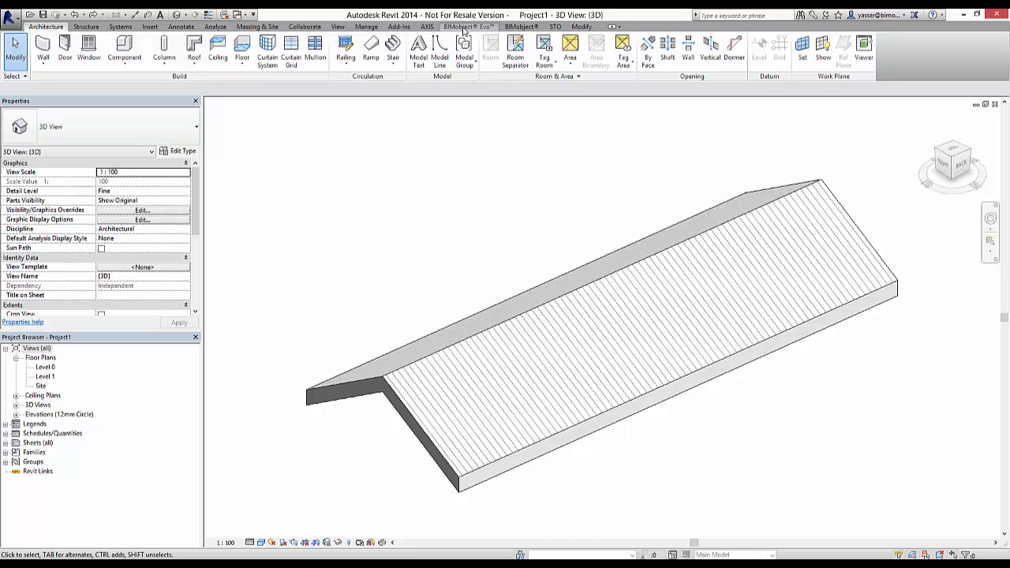
Open the BIMobject Evo Monier roof settings and switch the region to Estonia
{"action": "left_click", "coordinate": [467, 26]}
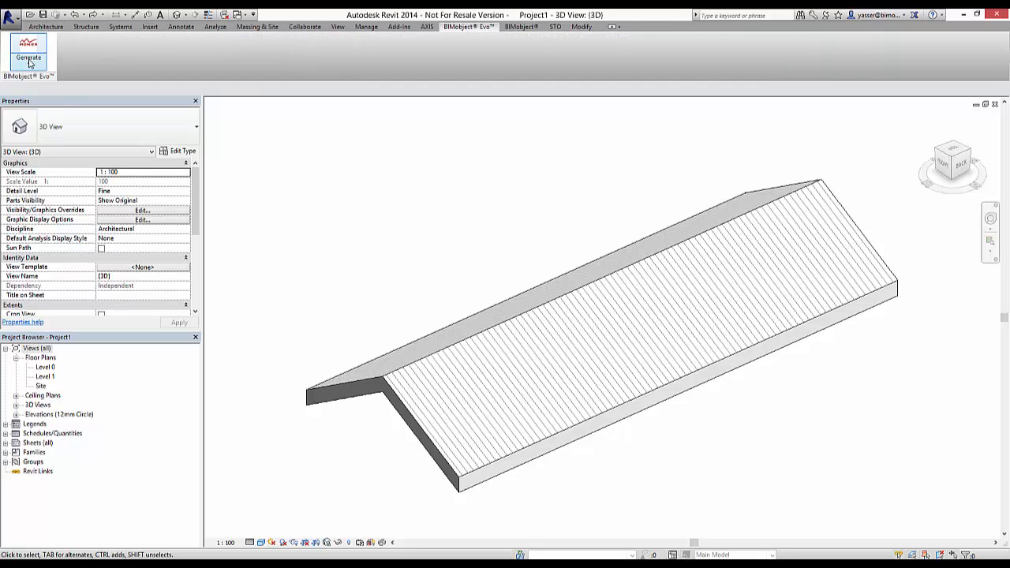
{"action": "left_click", "coordinate": [29, 65]}
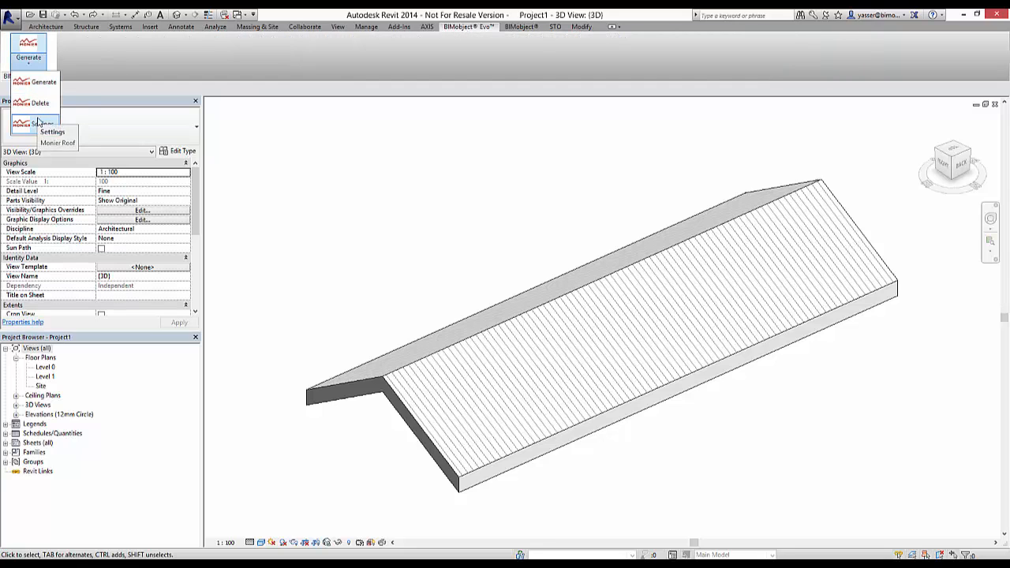
{"action": "left_click", "coordinate": [53, 131]}
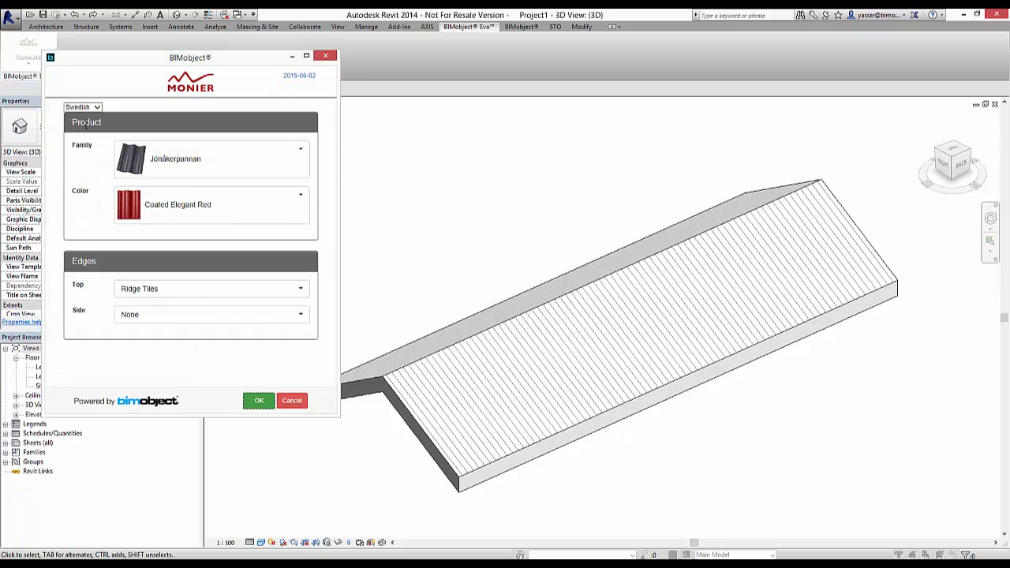
{"action": "left_click", "coordinate": [82, 106]}
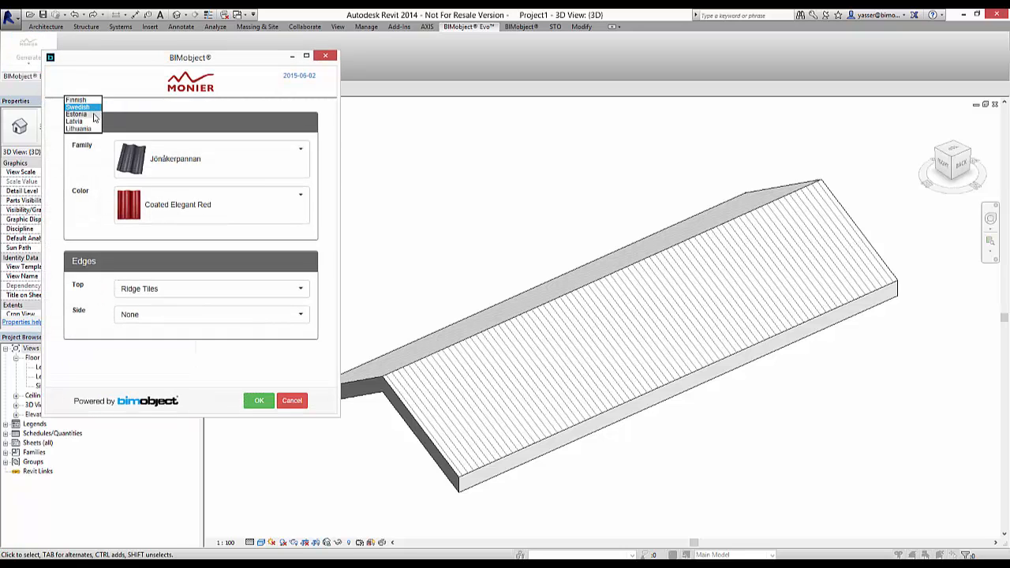
{"action": "left_click", "coordinate": [76, 114]}
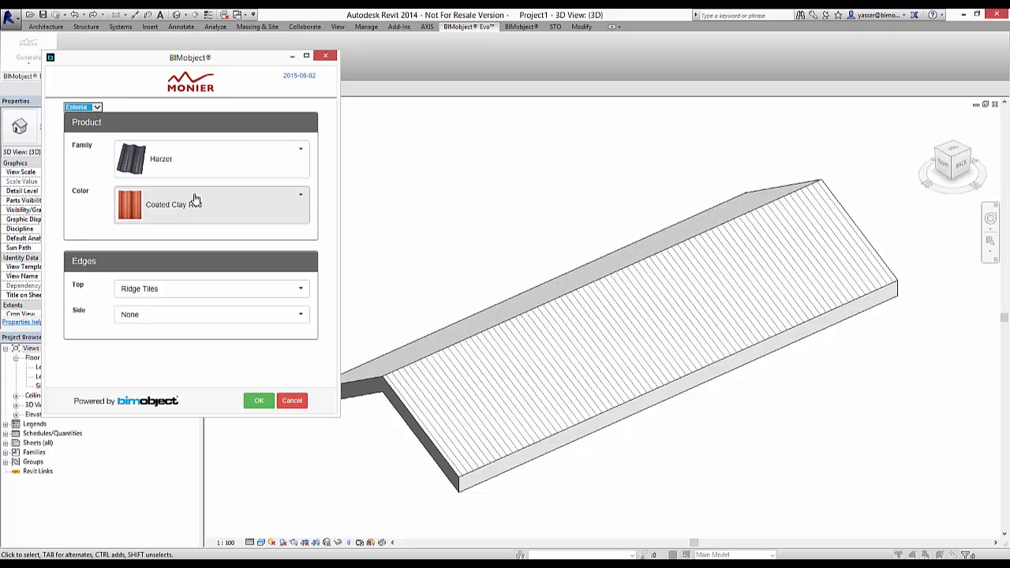
Set the tile colour to Clay Red and finish the top edge with ridge tiles
{"action": "left_click", "coordinate": [300, 194]}
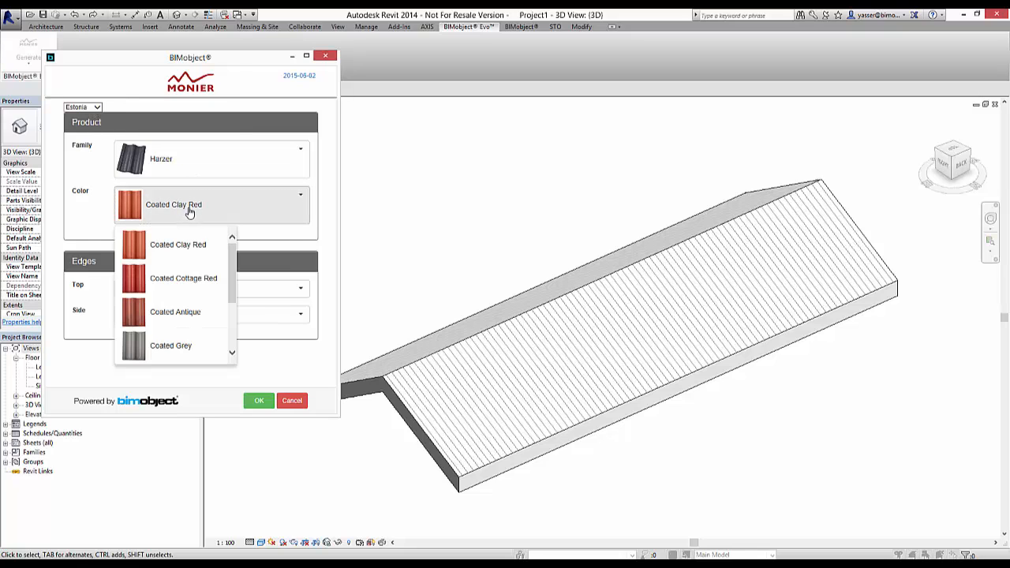
{"action": "left_click", "coordinate": [175, 312]}
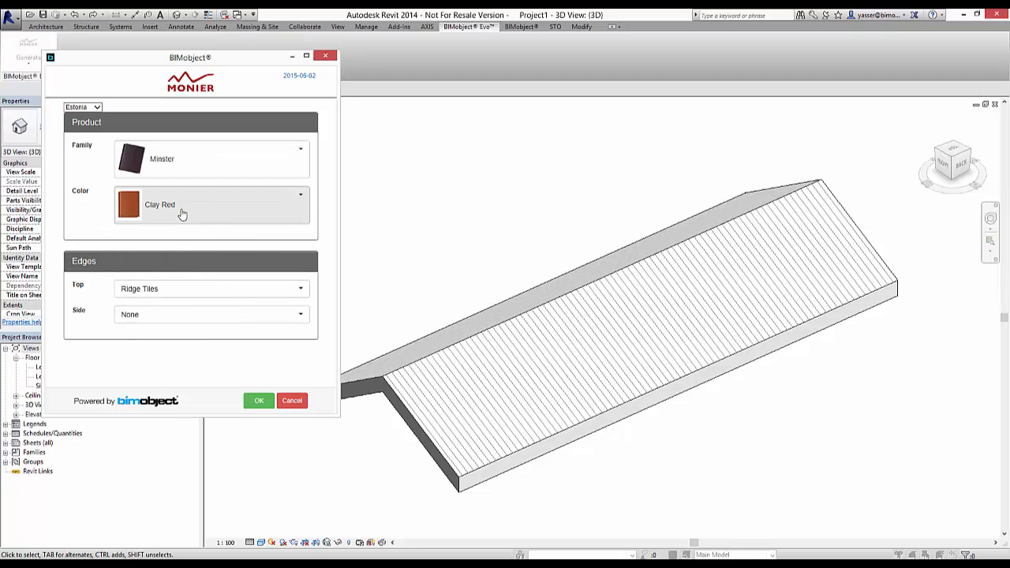
{"action": "left_click", "coordinate": [212, 288]}
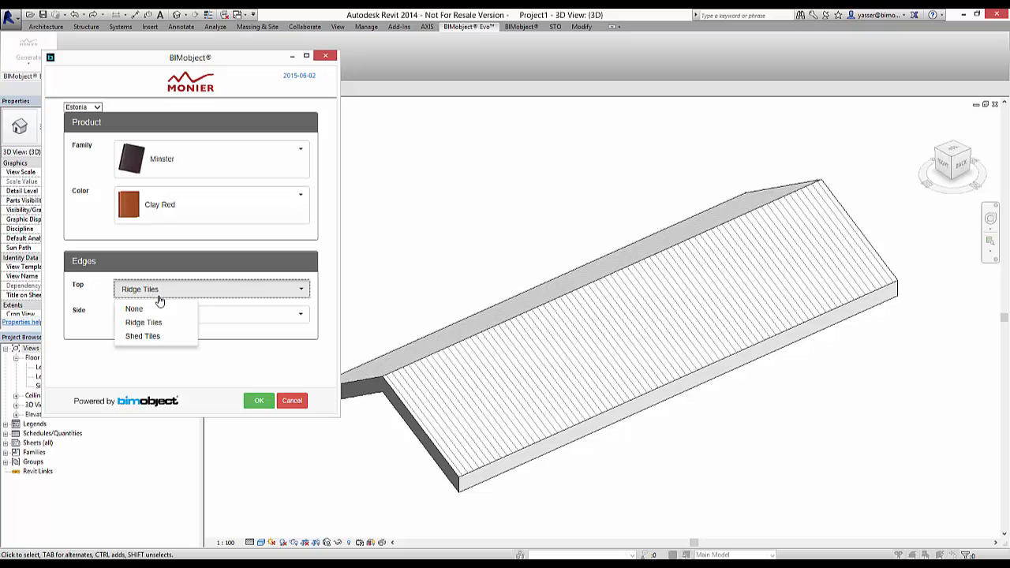
{"action": "left_click", "coordinate": [292, 400]}
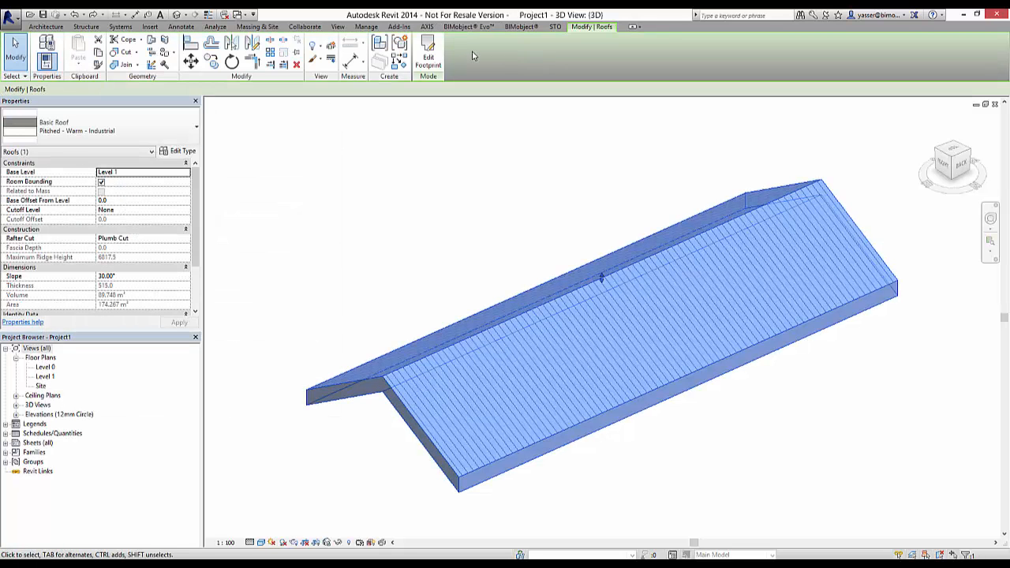
Generate Jönåkerpannan tiles in Coated Elegant Red with ridge tiles on the selected roof
{"action": "left_click", "coordinate": [468, 26]}
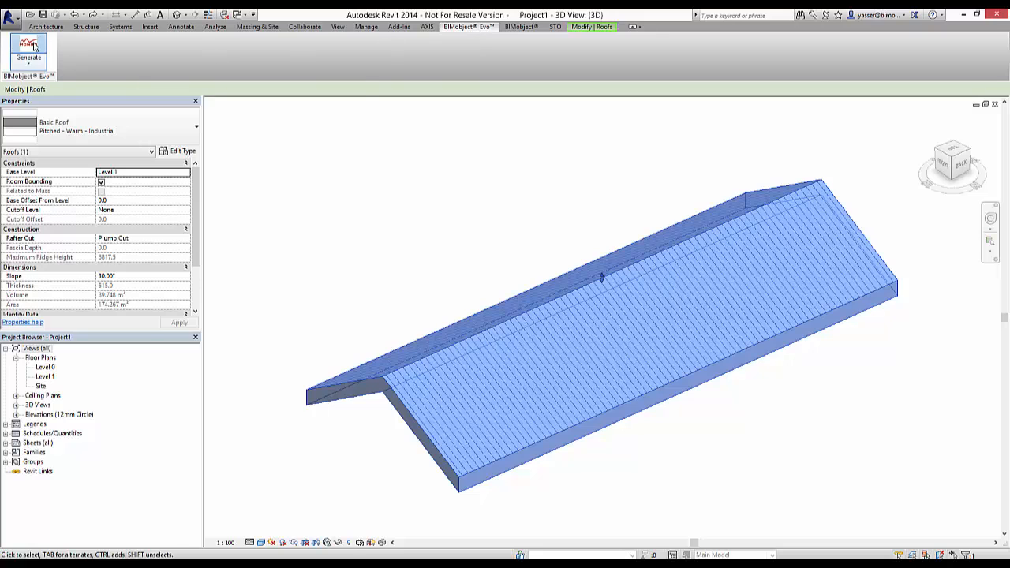
{"action": "left_click", "coordinate": [29, 57]}
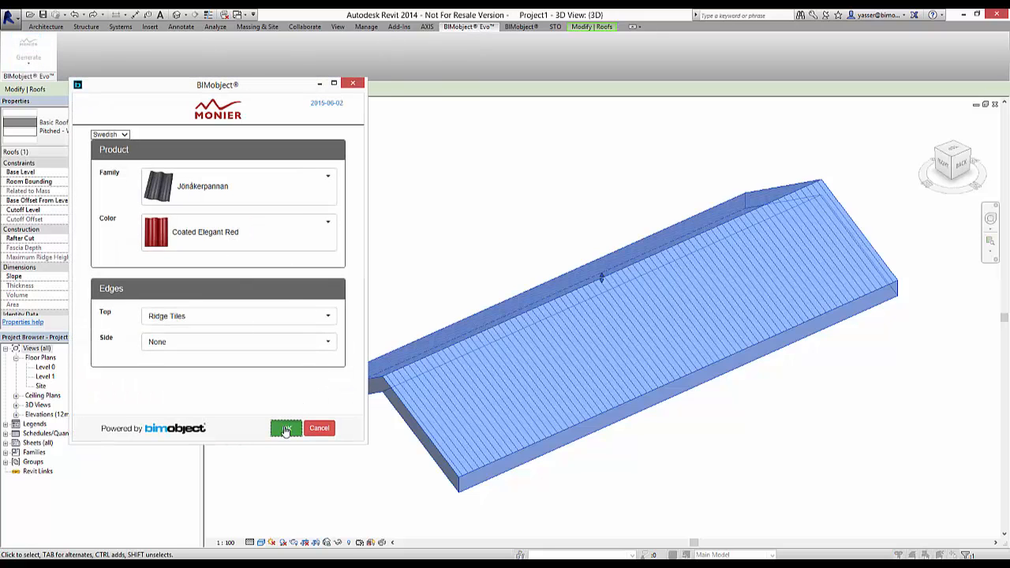
{"action": "left_click", "coordinate": [286, 428]}
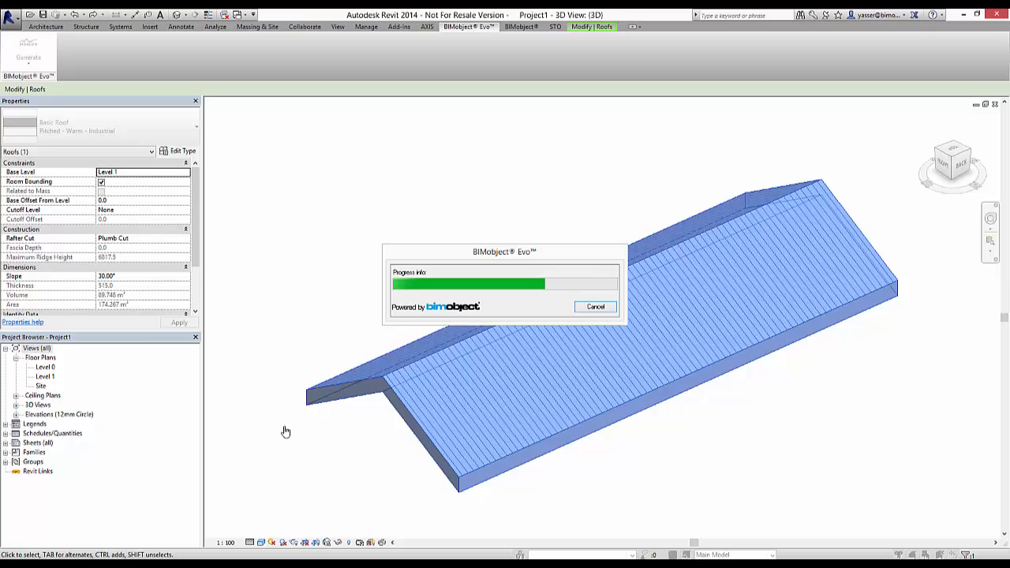